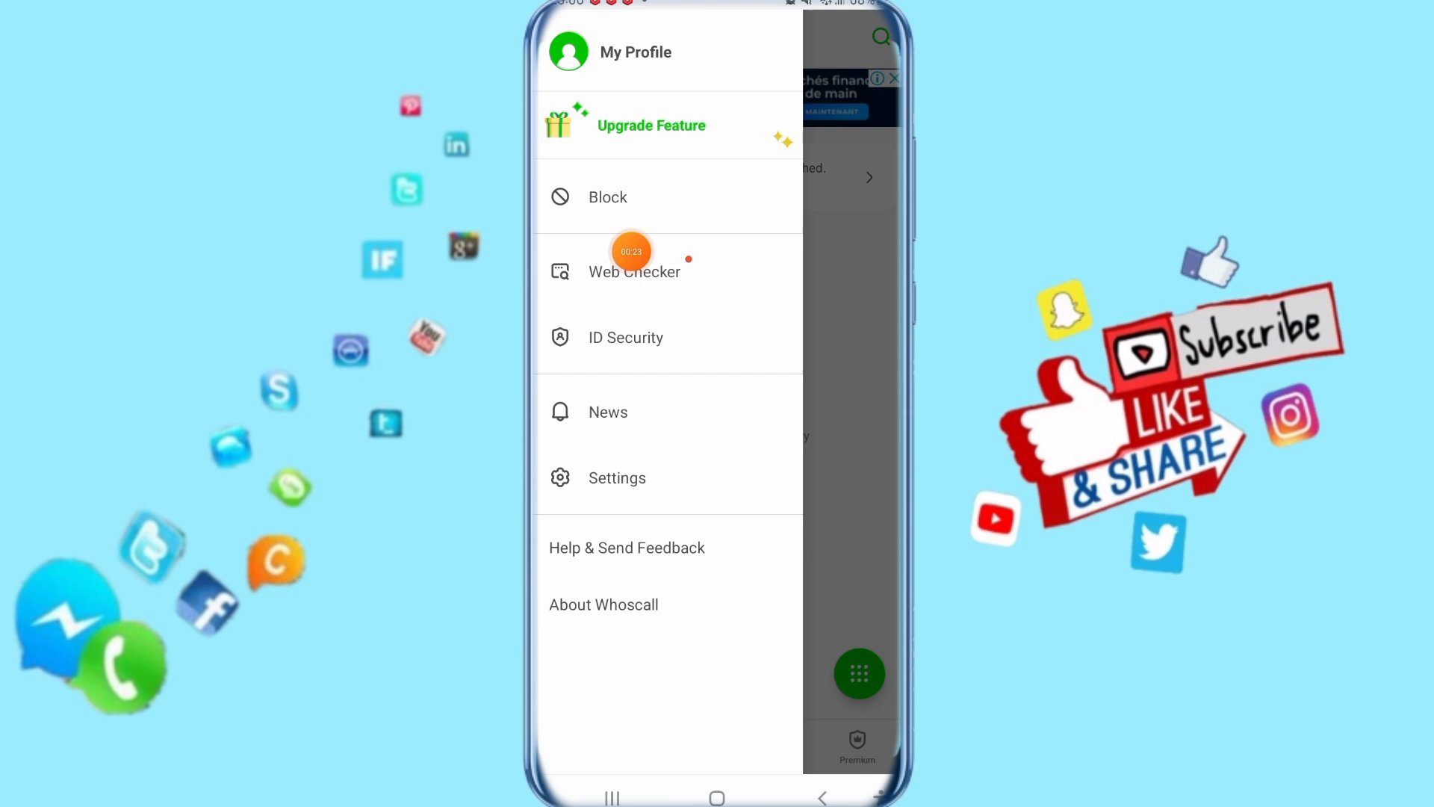
pyautogui.moveTo(568, 224)
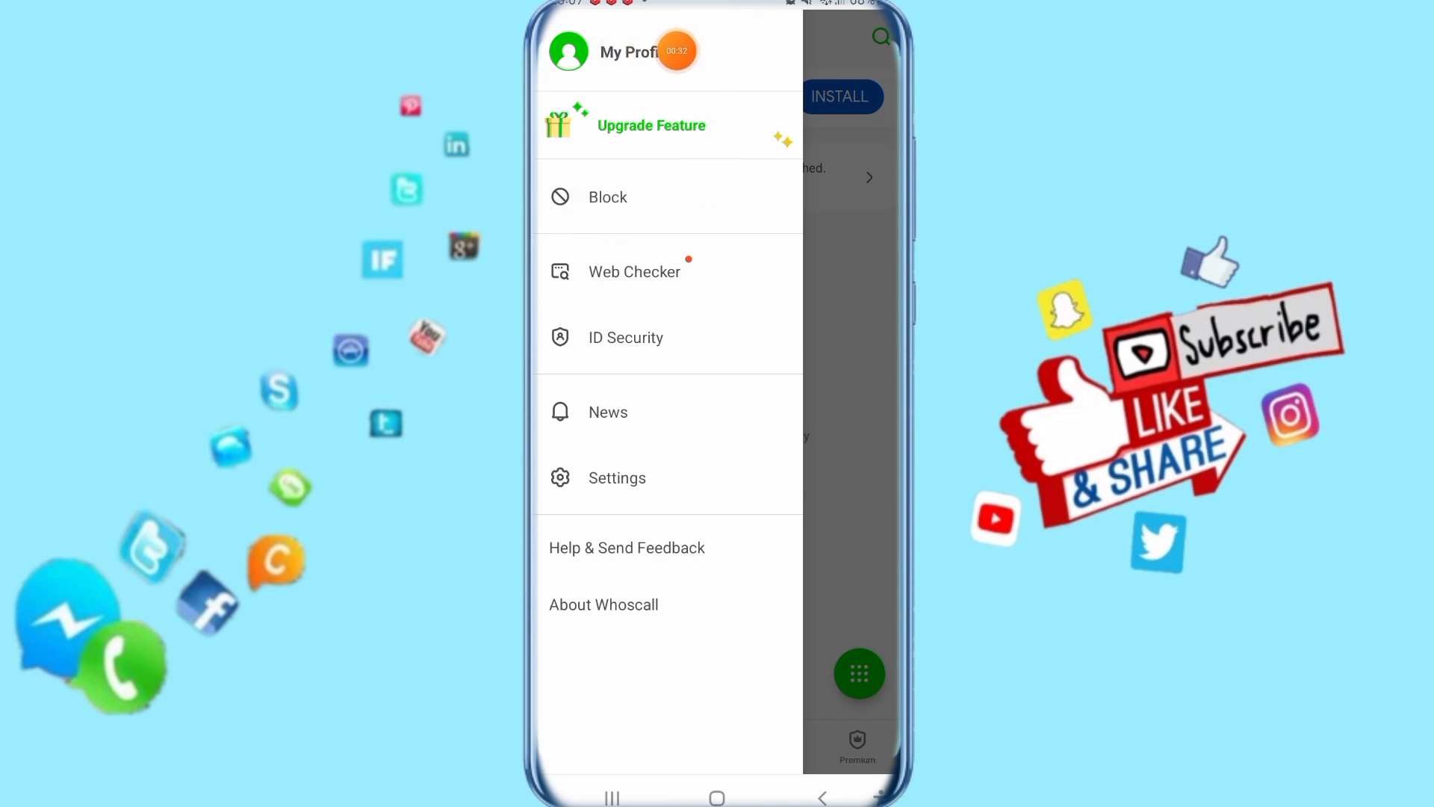
# Open My Profile from the top of the Whoscall side drawer
pyautogui.click(630, 53)
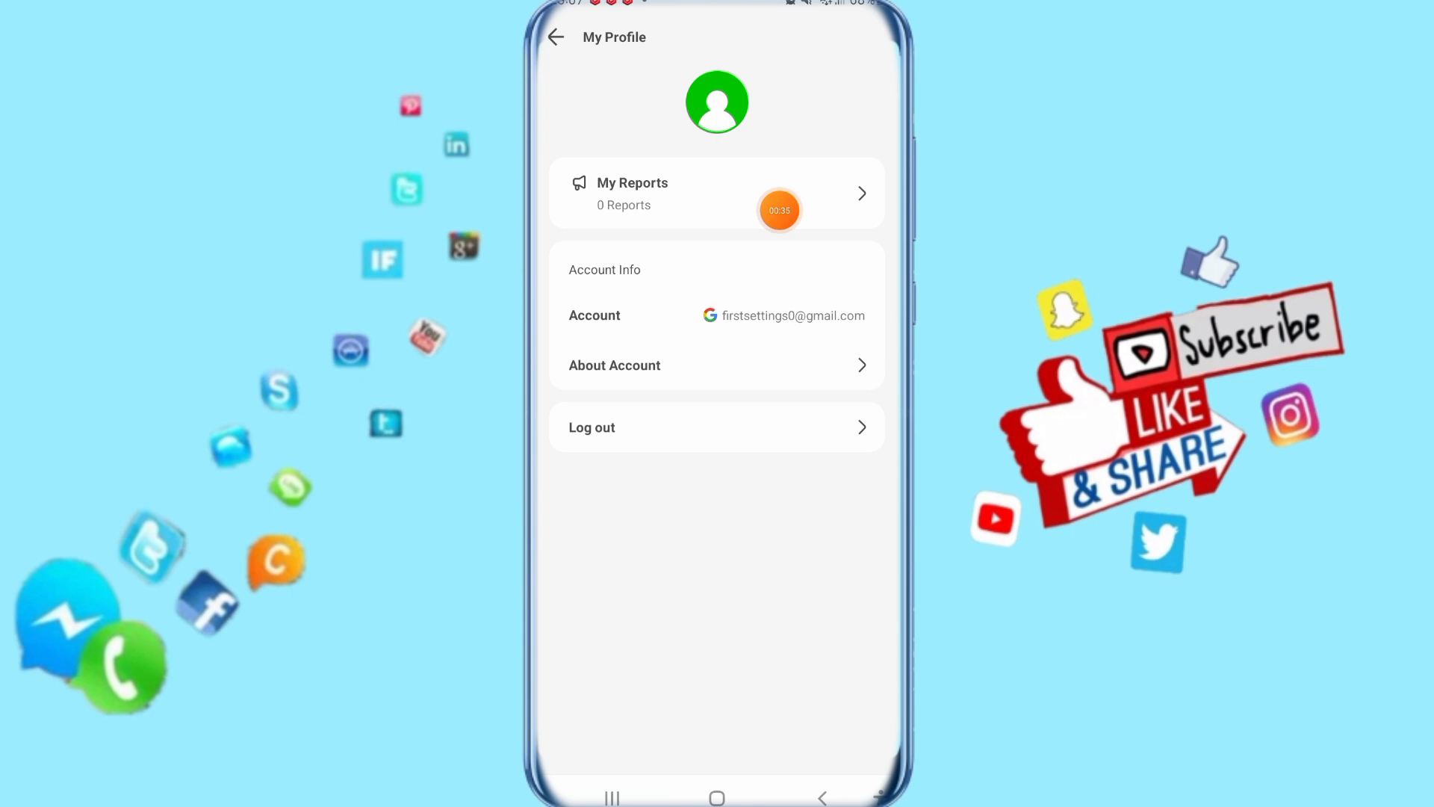
pyautogui.moveTo(837, 170)
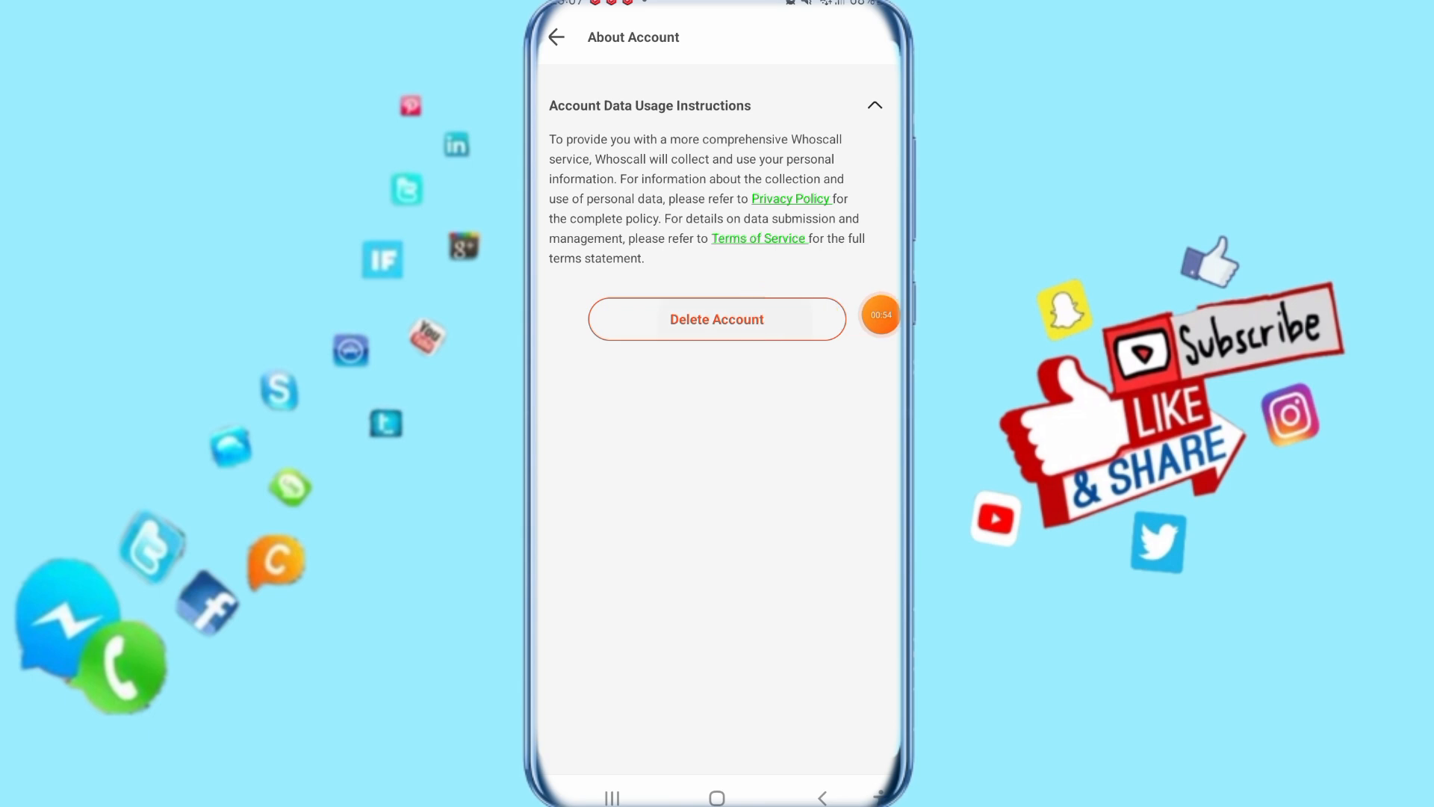
# Start Delete Account and tick the Account Data, Premium Subscription and Caller ID confirmations
pyautogui.click(716, 319)
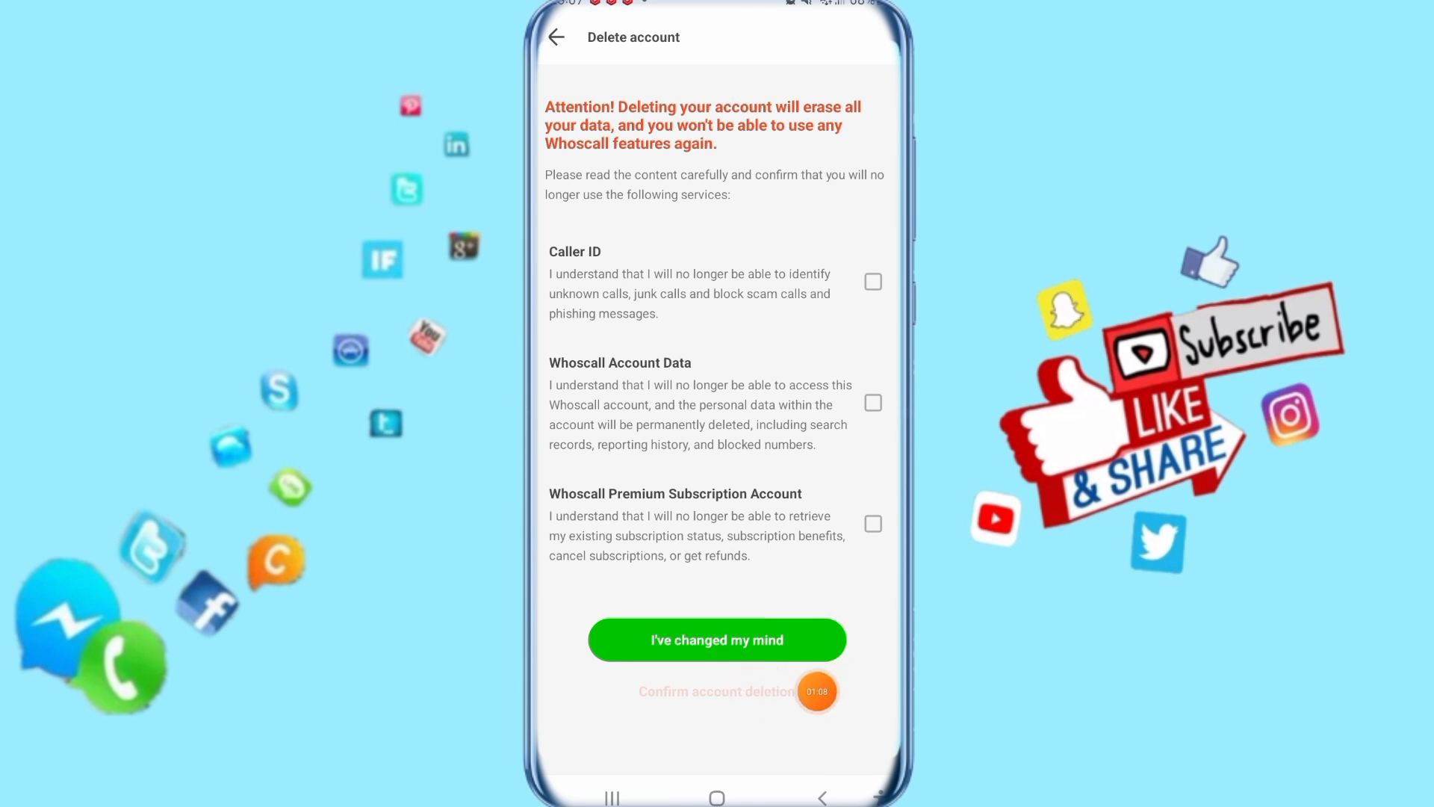
pyautogui.click(871, 402)
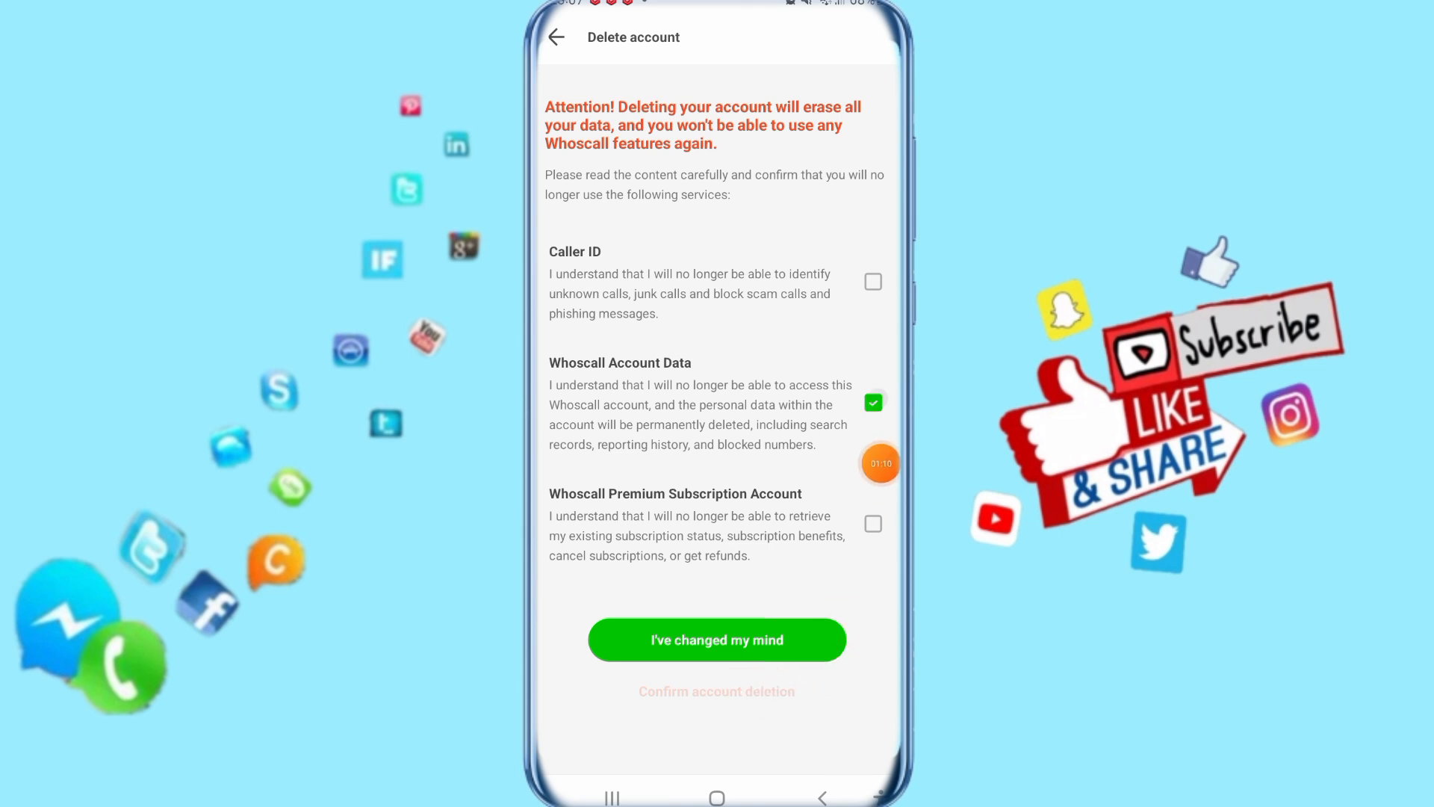
pyautogui.click(872, 523)
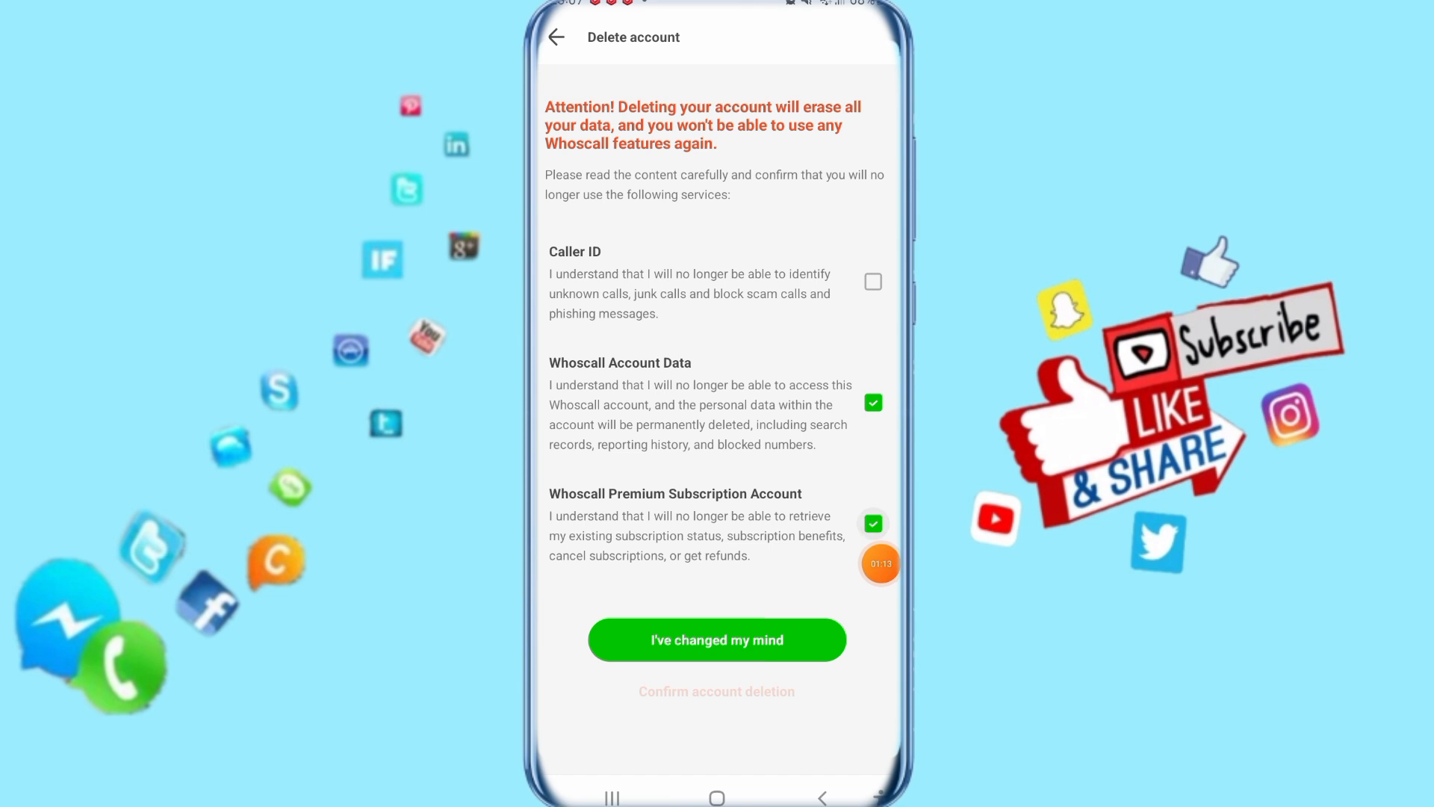
pyautogui.click(872, 281)
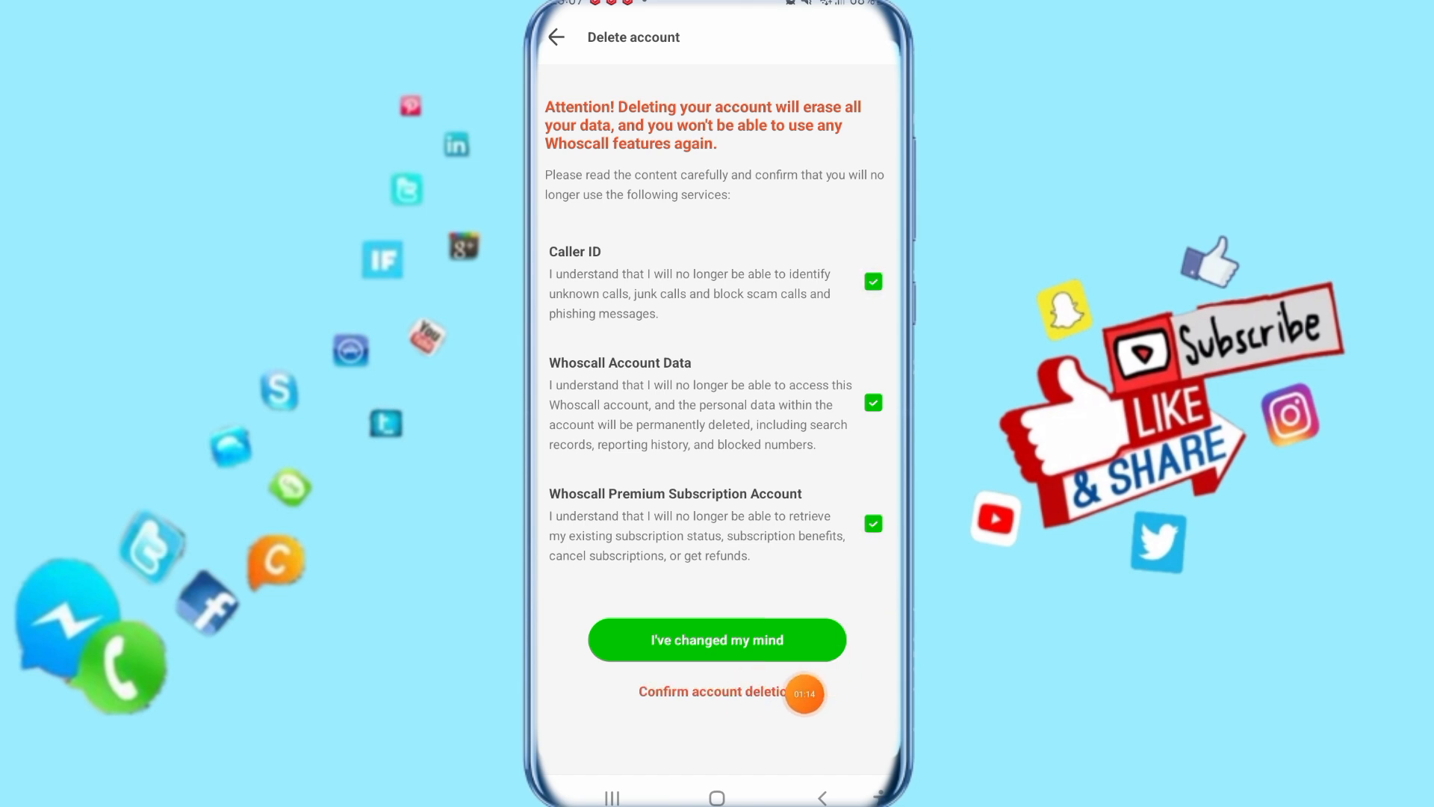